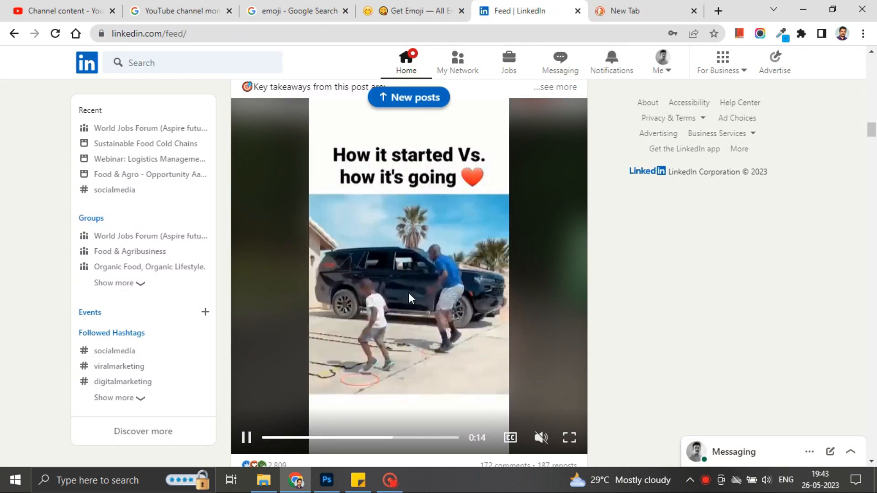
# - Leave the LinkedIn feed and go to the sign-in page with credentials filled in
pyautogui.scroll(3)
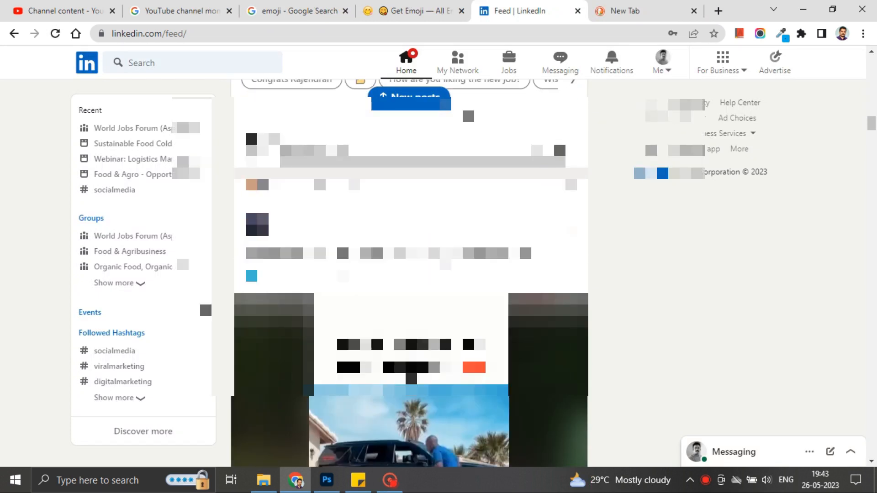
pyautogui.click(643, 11)
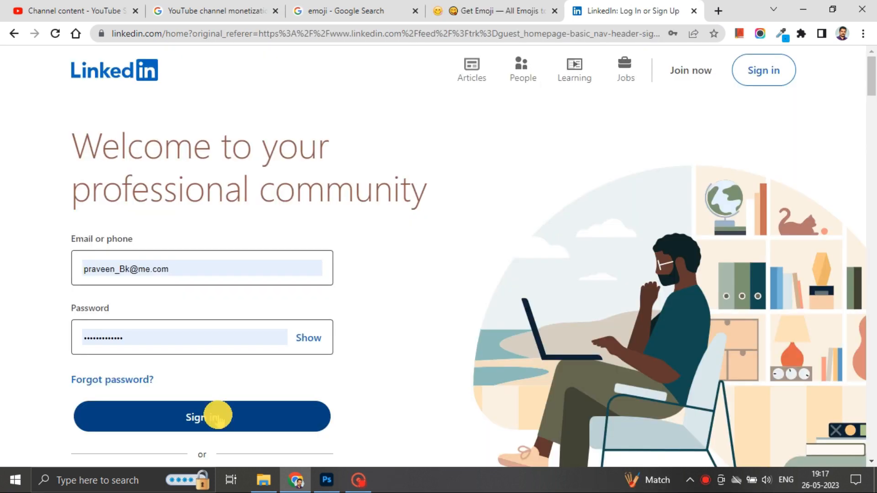
# - Sign in, scroll the feed to the promoted 'empowering women' video post and bring up its context menu
pyautogui.click(201, 416)
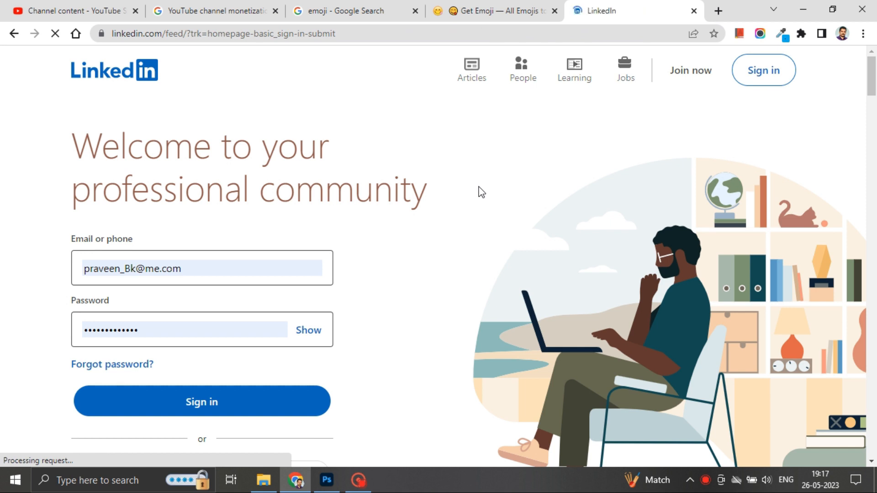
pyautogui.click(201, 401)
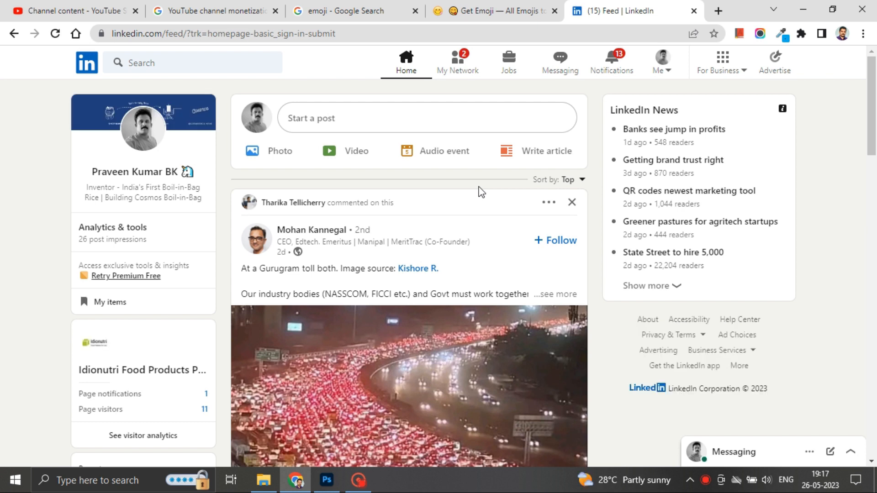
pyautogui.scroll(-3)
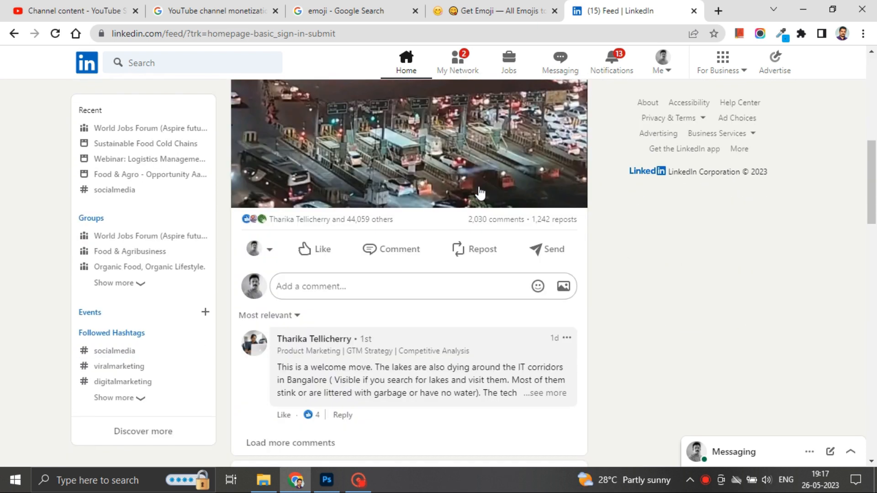
pyautogui.scroll(-3)
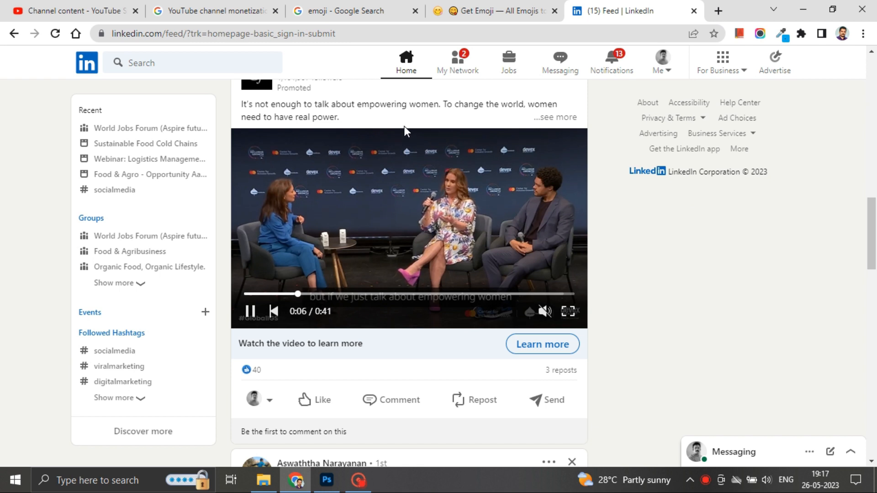
pyautogui.rightClick(406, 131)
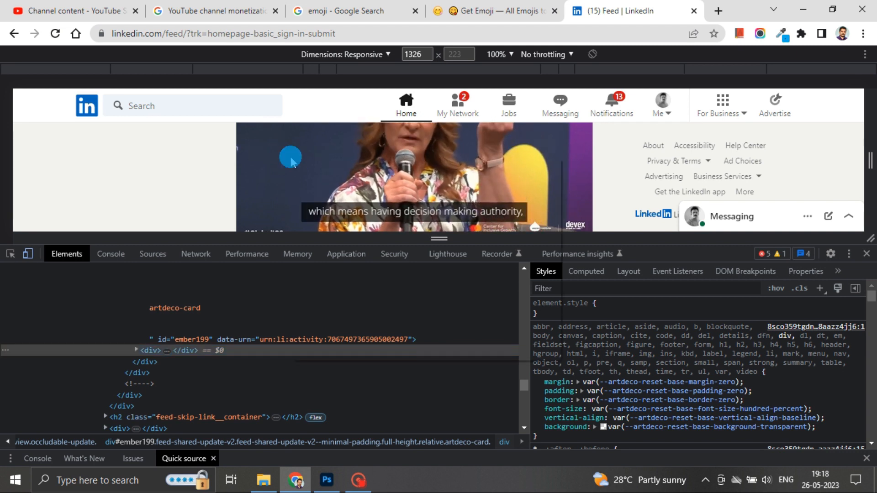
# - Inspect the promoted post's <video> element to find its dms.licdn.com streaming source
pyautogui.rightClick(290, 162)
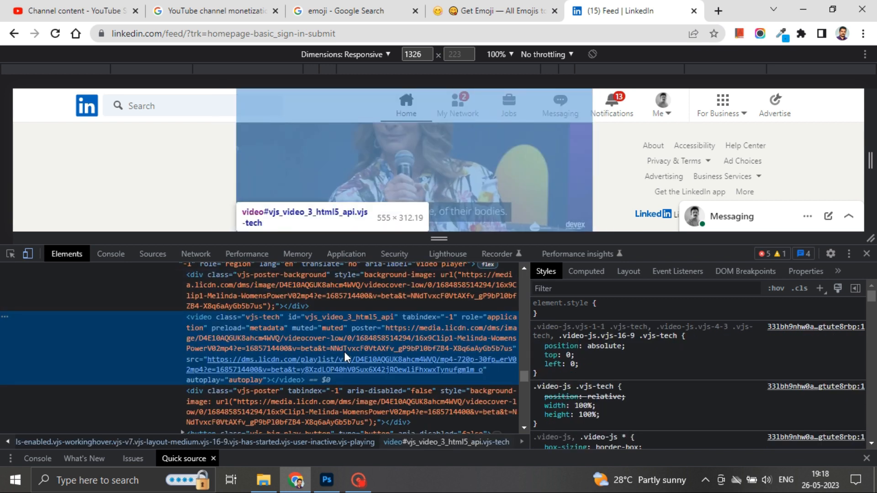
pyautogui.moveTo(269, 360)
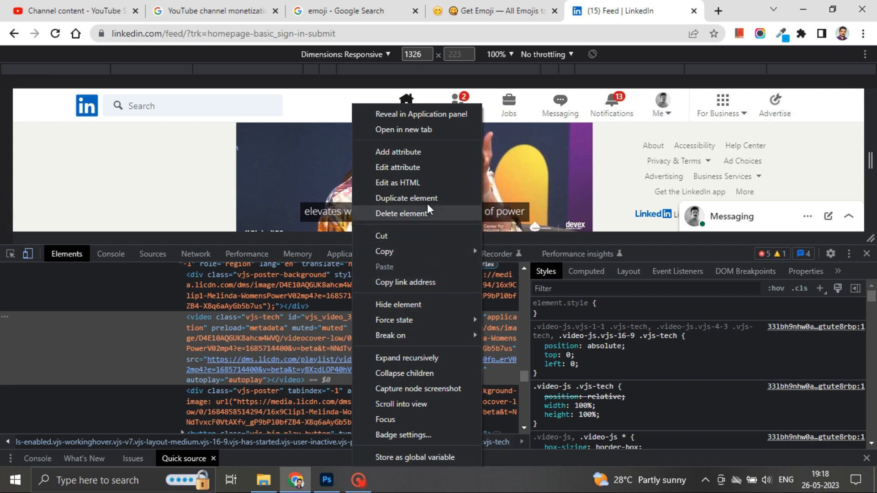
pyautogui.click(403, 129)
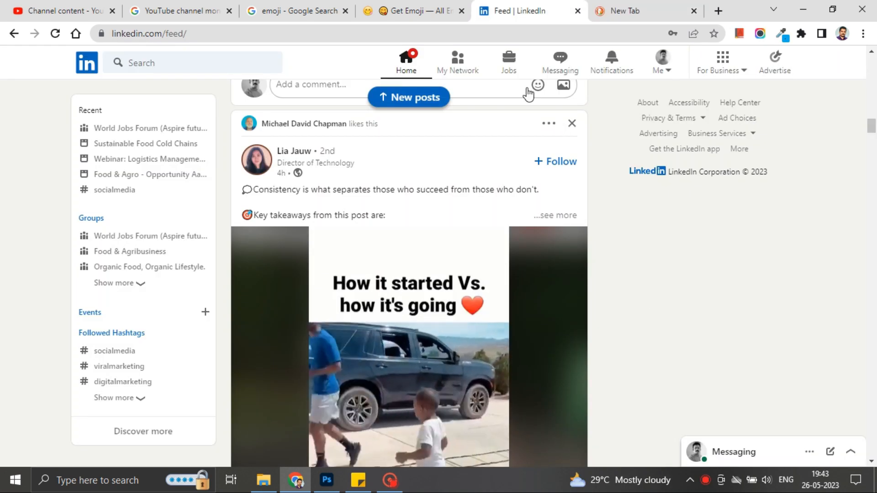
pyautogui.scroll(-3)
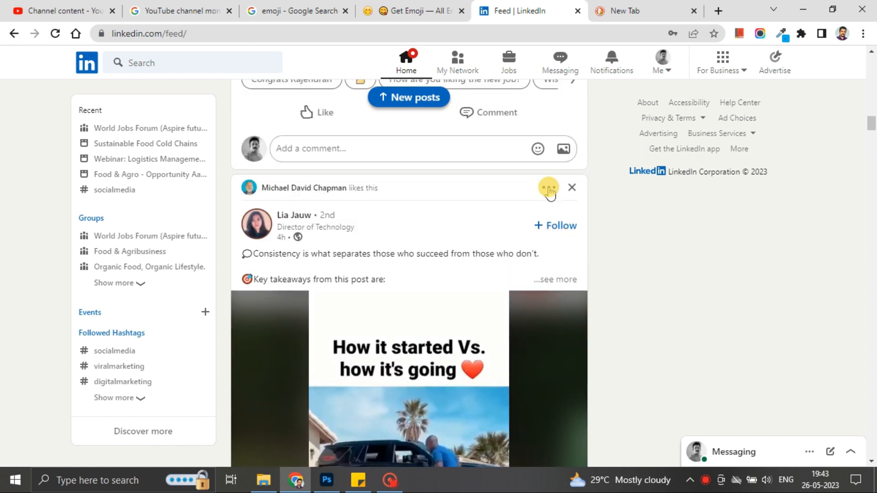
pyautogui.click(549, 187)
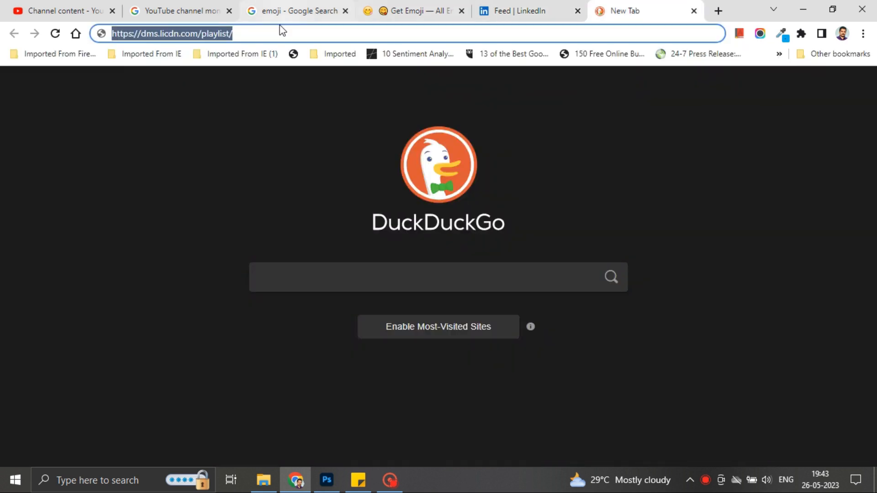
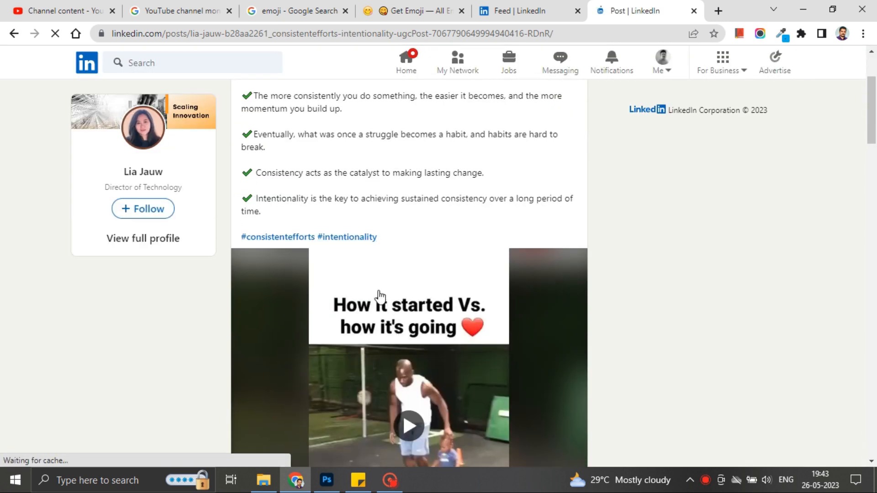
# - Open DevTools on the post page (F12) and start a search within its Elements markup
pyautogui.rightClick(379, 291)
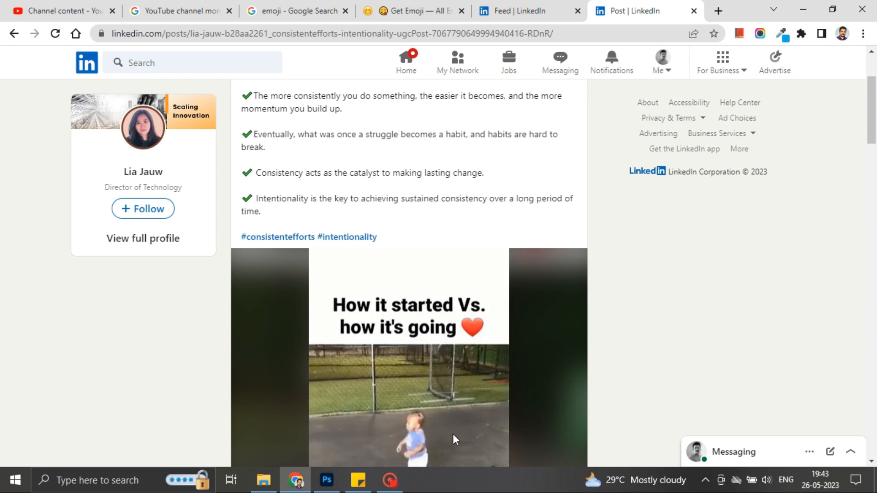
pyautogui.press('F12')
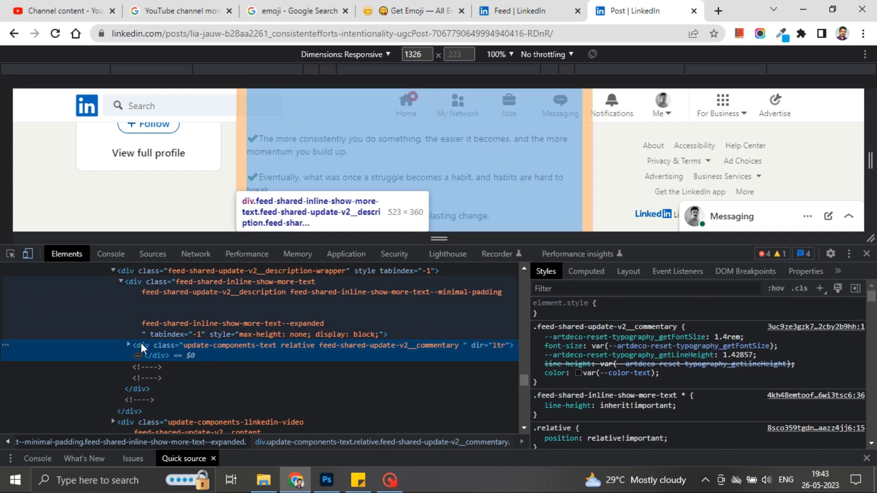
pyautogui.press('ctrl+f')
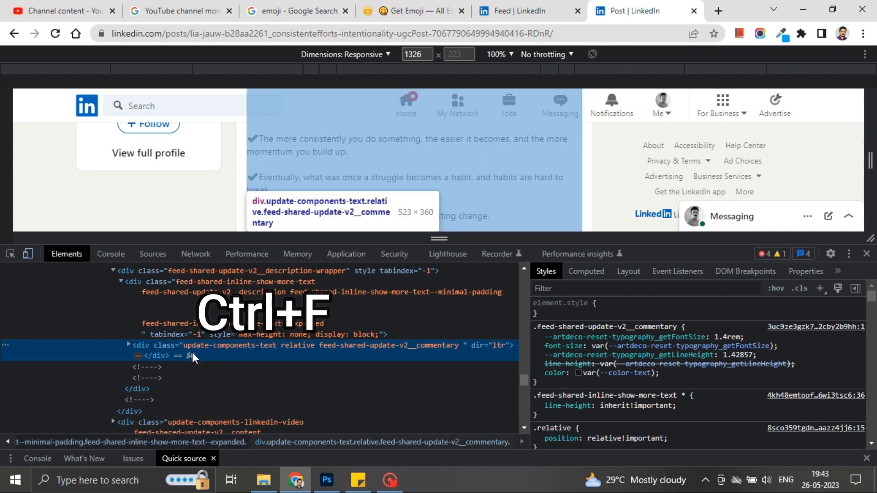
pyautogui.moveTo(210, 354)
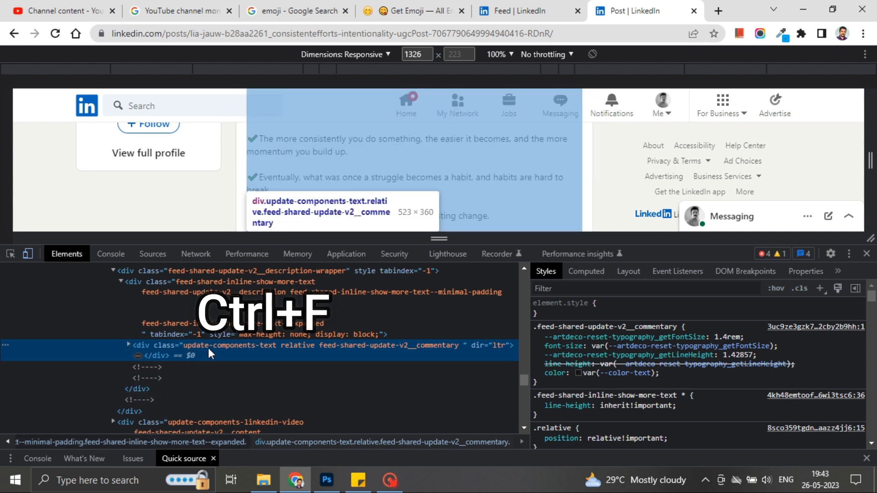
pyautogui.press('ctrl+f')
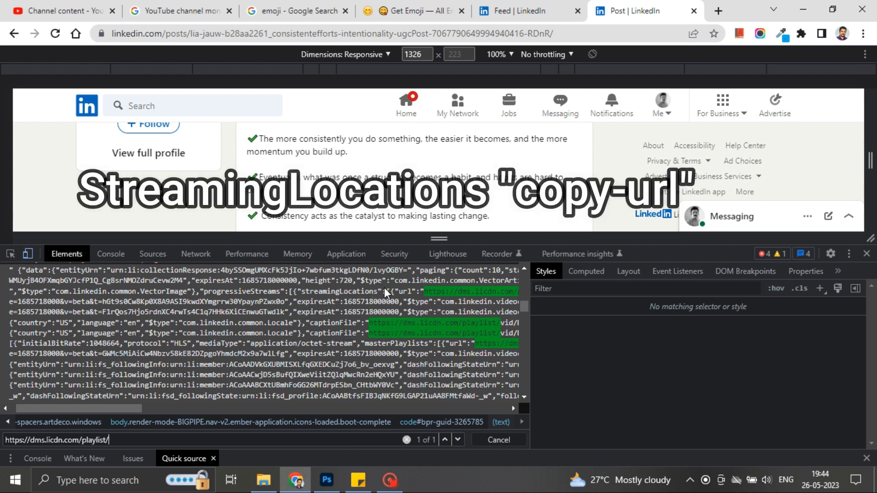
pyautogui.moveTo(444, 299)
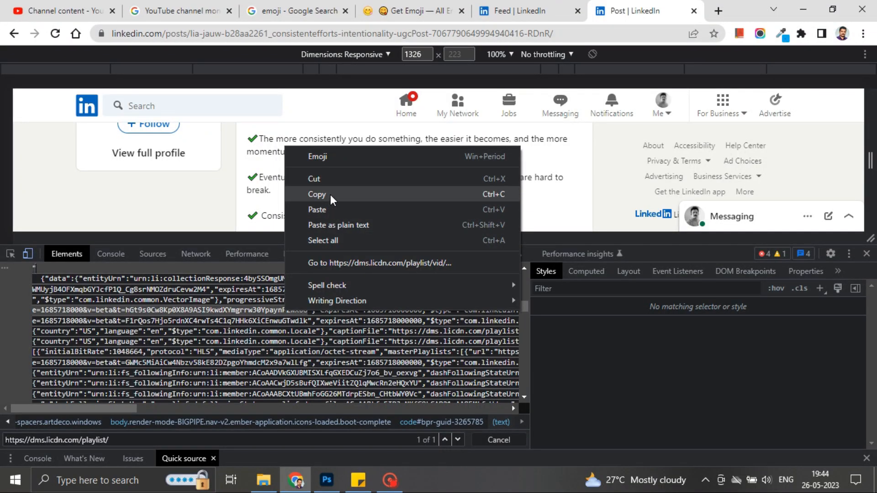
pyautogui.click(718, 11)
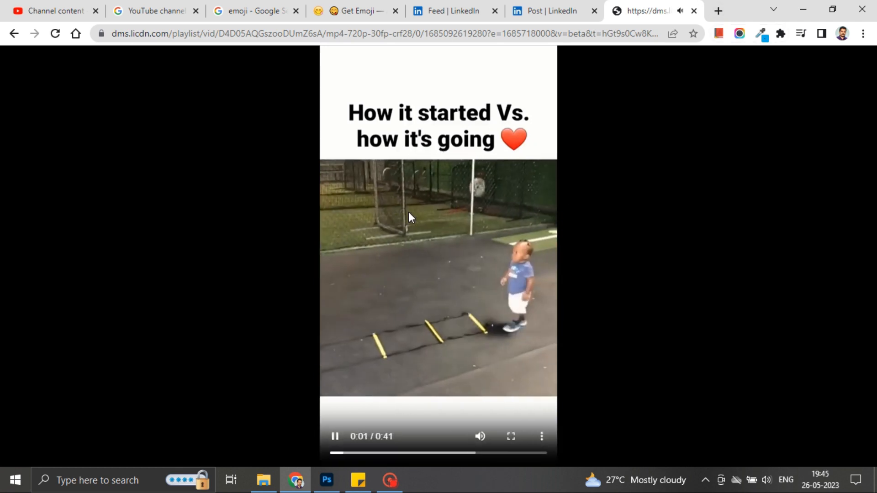
# - Bring up save options on the playing video, then open Ravi Venkatesan's 'personal board of directors' post on its own page
pyautogui.rightClick(409, 218)
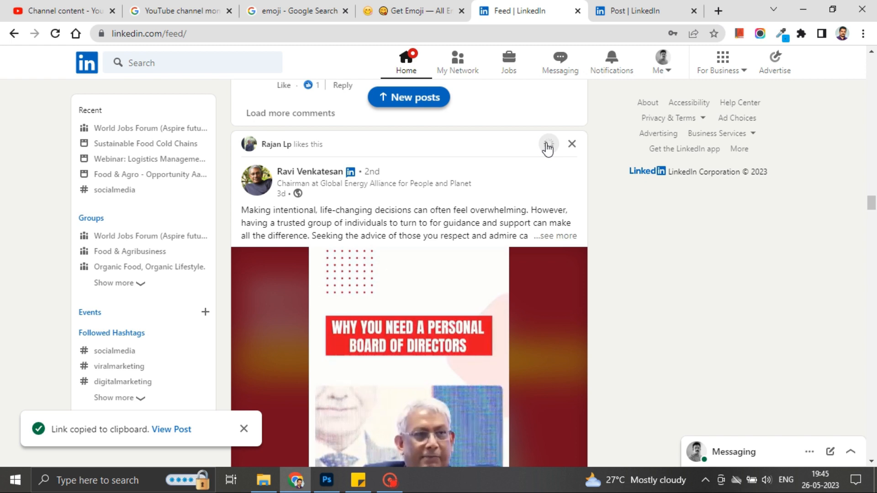
pyautogui.click(548, 146)
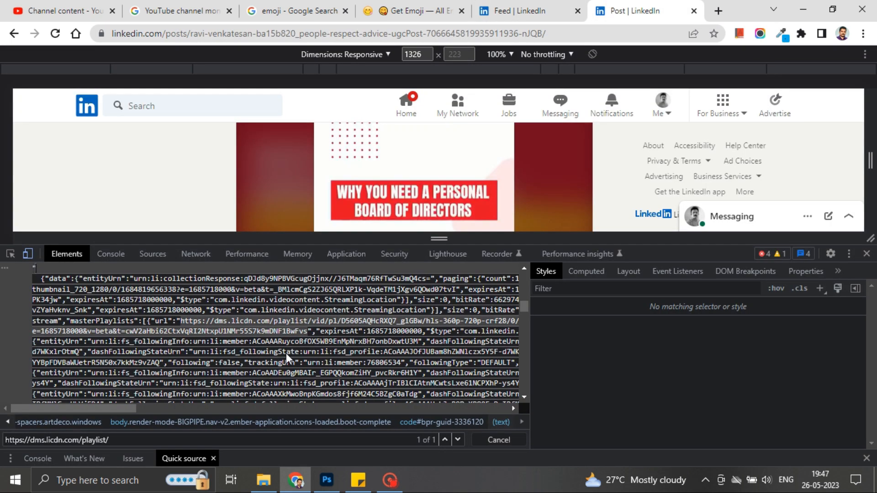
pyautogui.rightClick(287, 358)
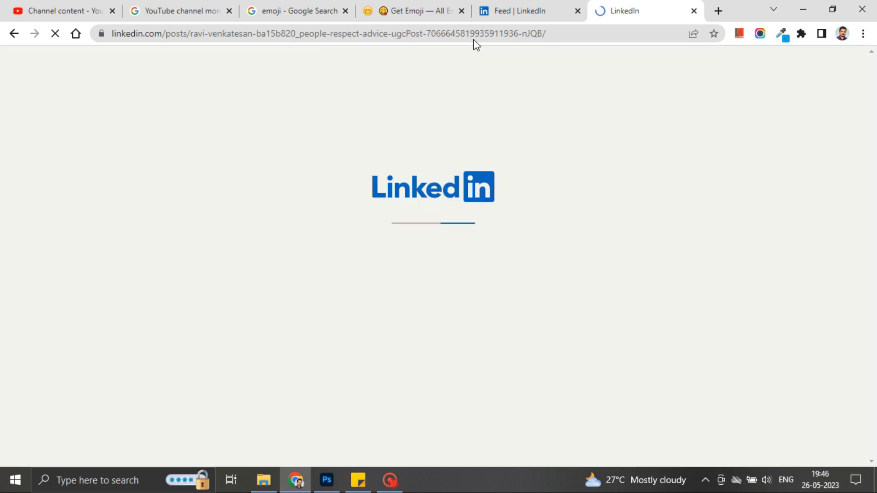
pyautogui.moveTo(459, 243)
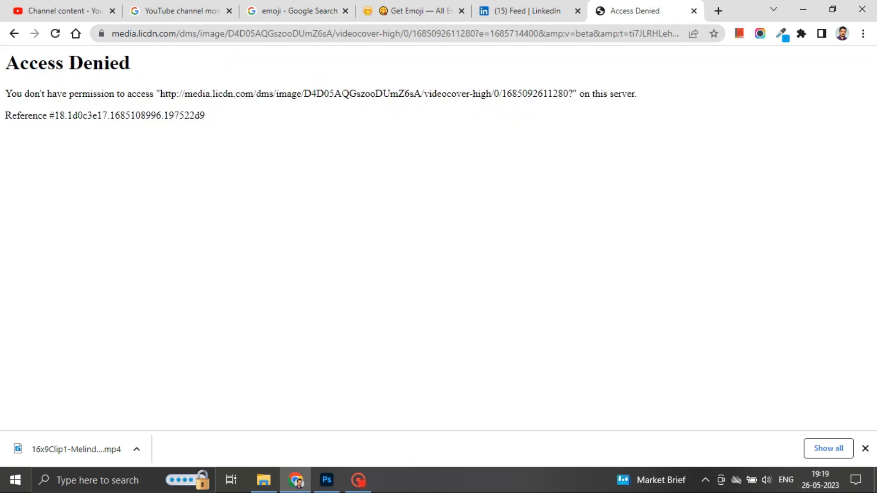
pyautogui.moveTo(552, 47)
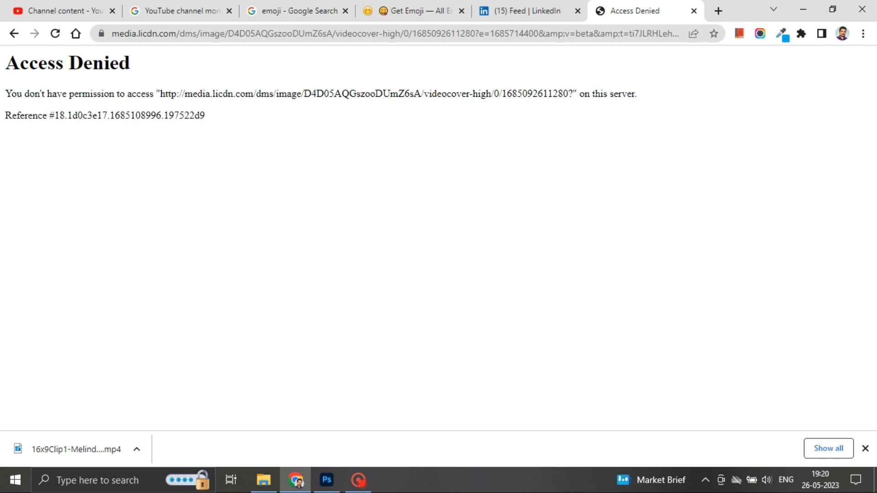
pyautogui.moveTo(275, 125)
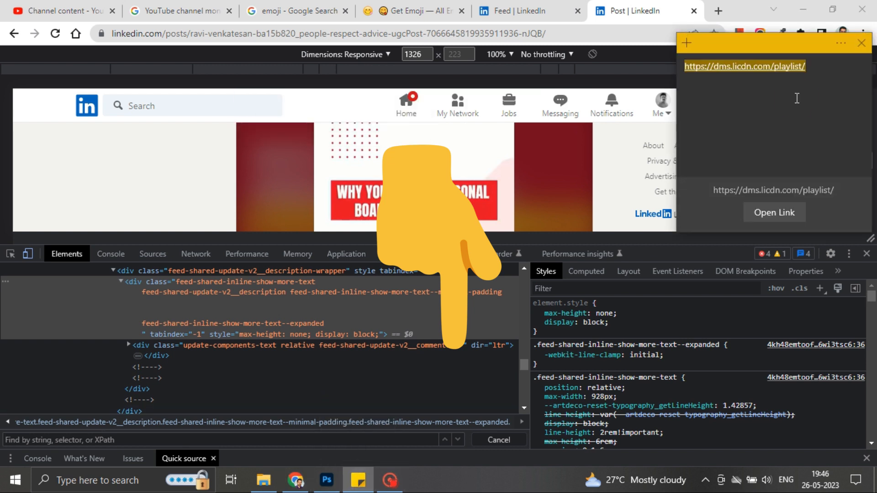
pyautogui.moveTo(665, 68)
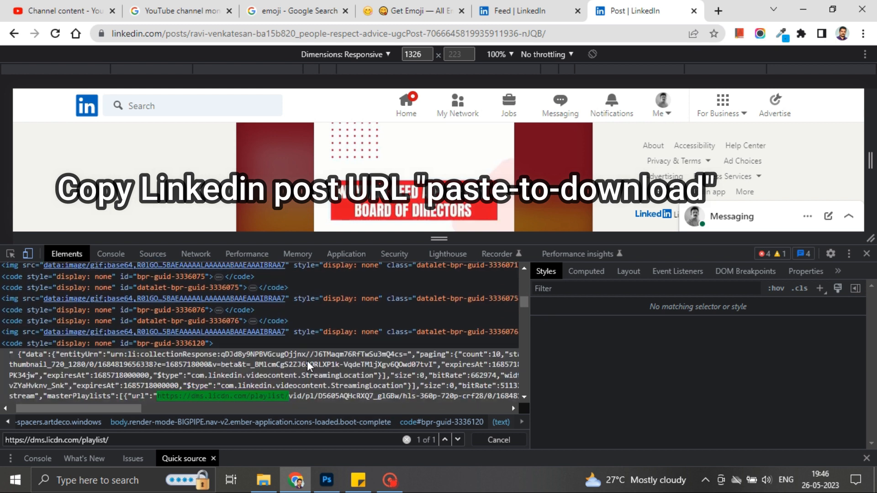
pyautogui.scroll(-3)
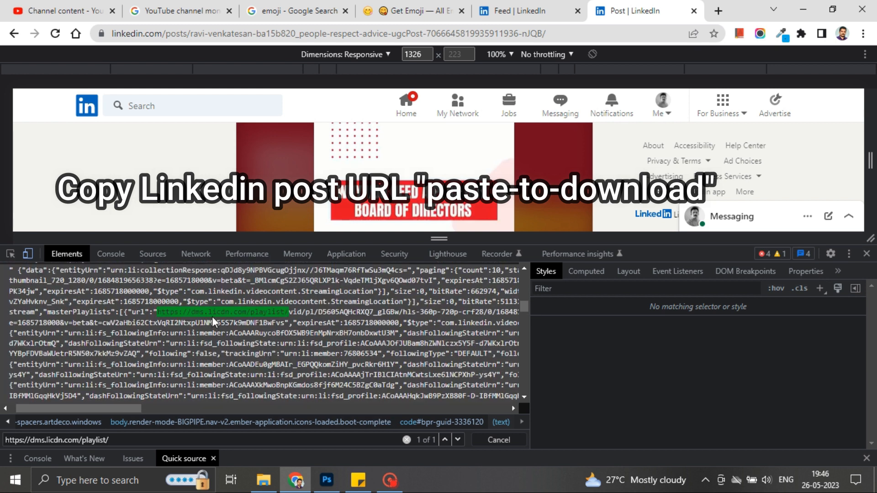